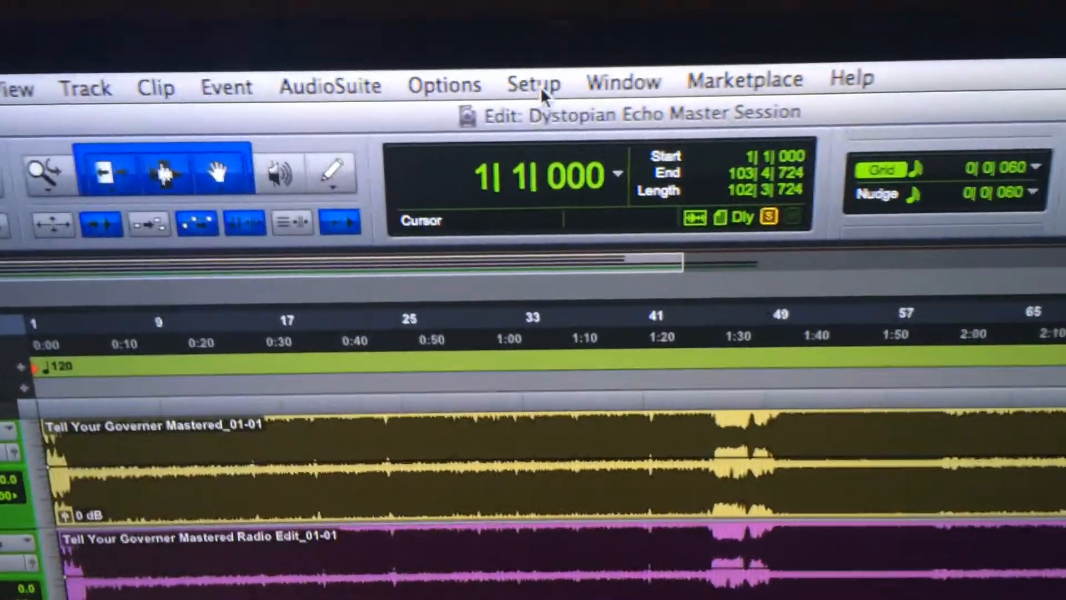
Confirm the Playback Engine is set to the X-USB interface and return to the session.
click(533, 84)
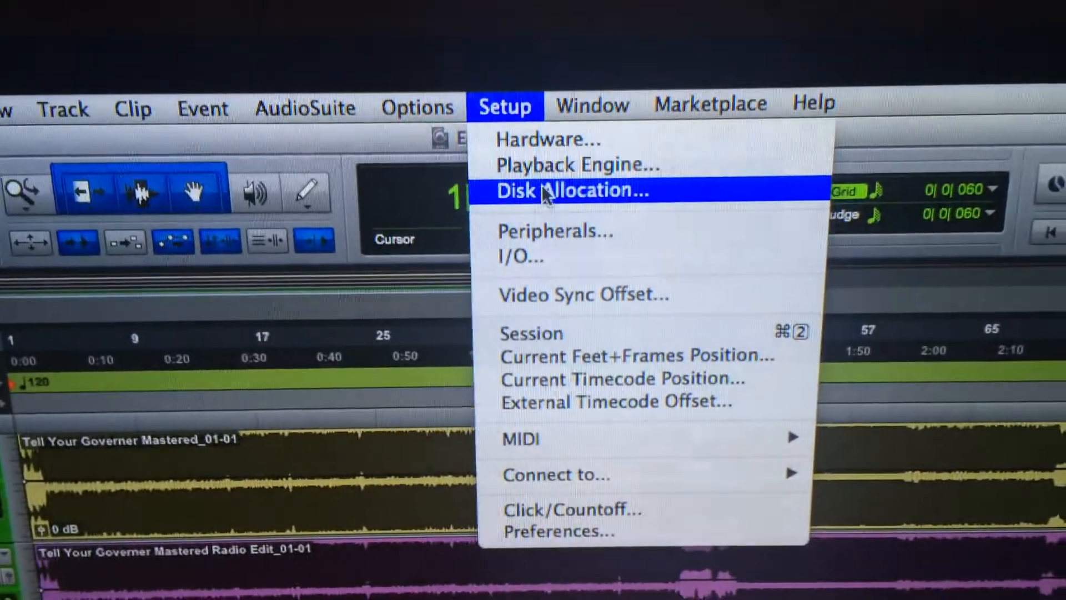
click(573, 164)
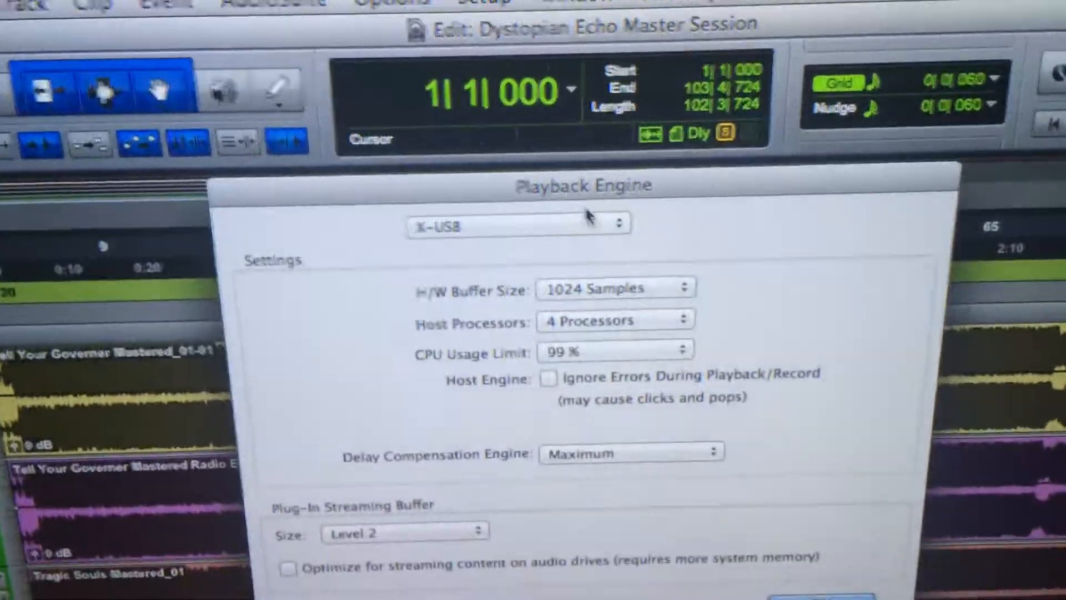
click(516, 226)
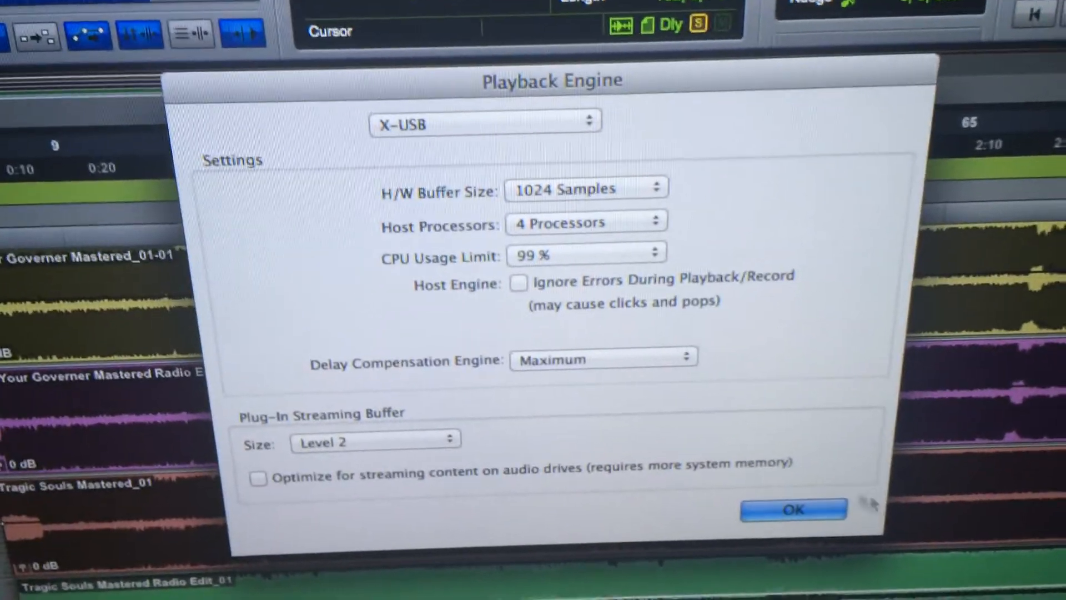
click(793, 508)
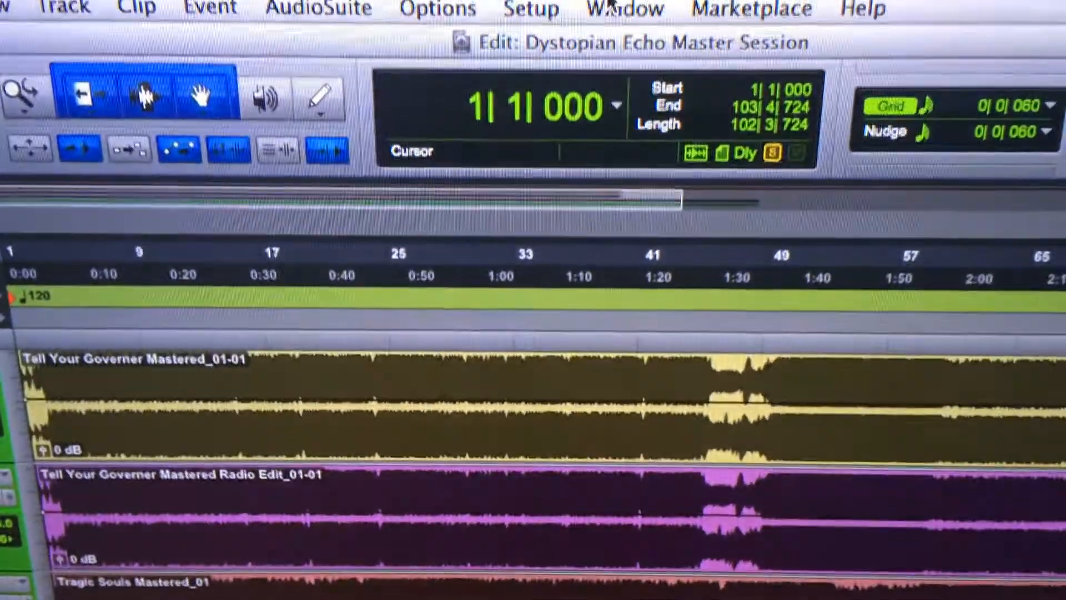
click(531, 10)
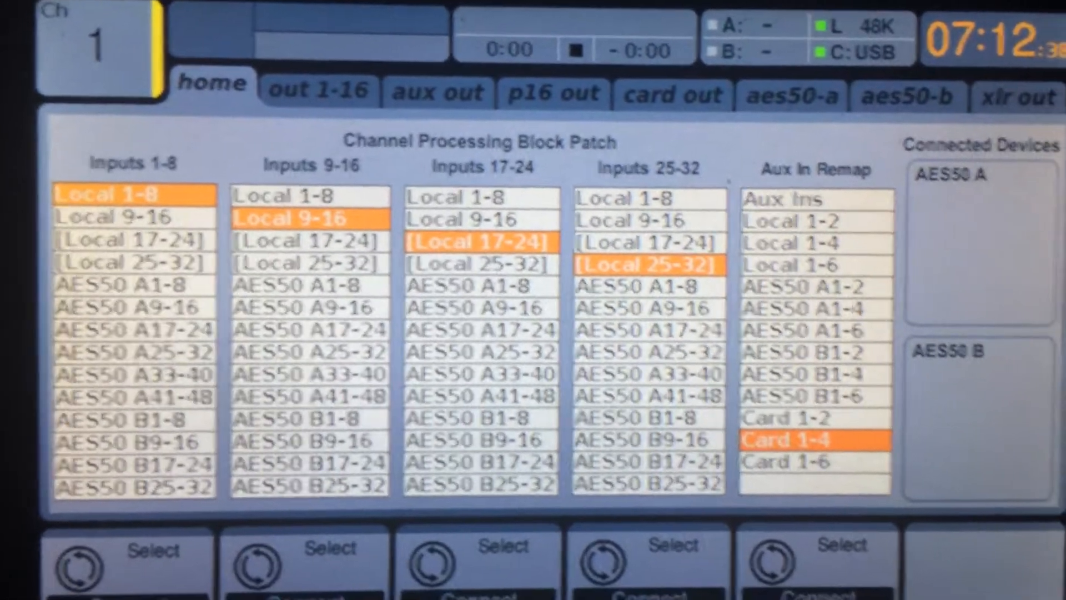
Review the aux out, P16 out and card out routing pages.
click(318, 92)
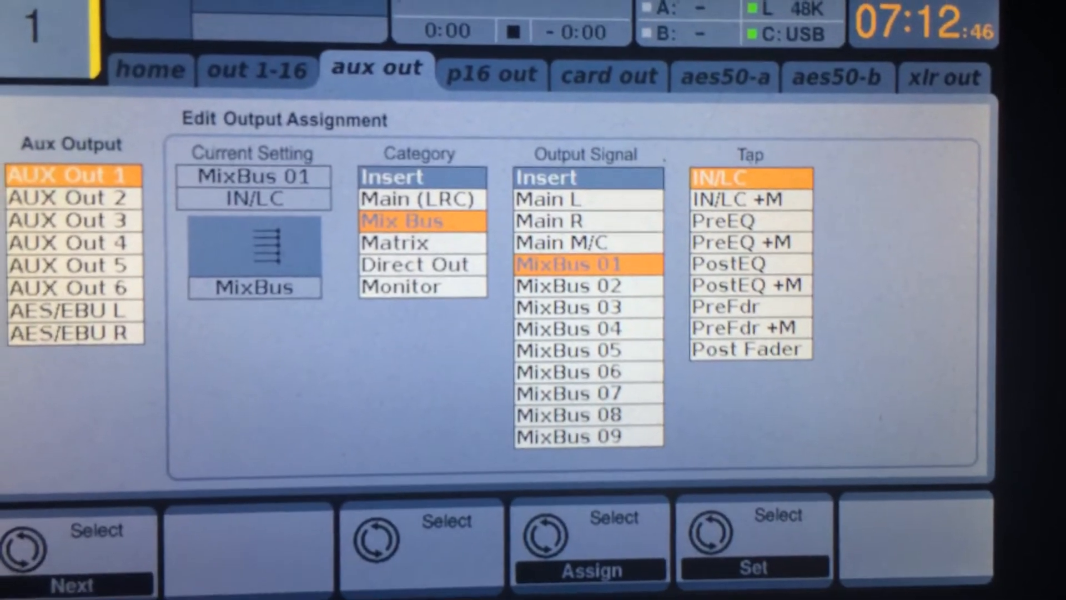
click(504, 85)
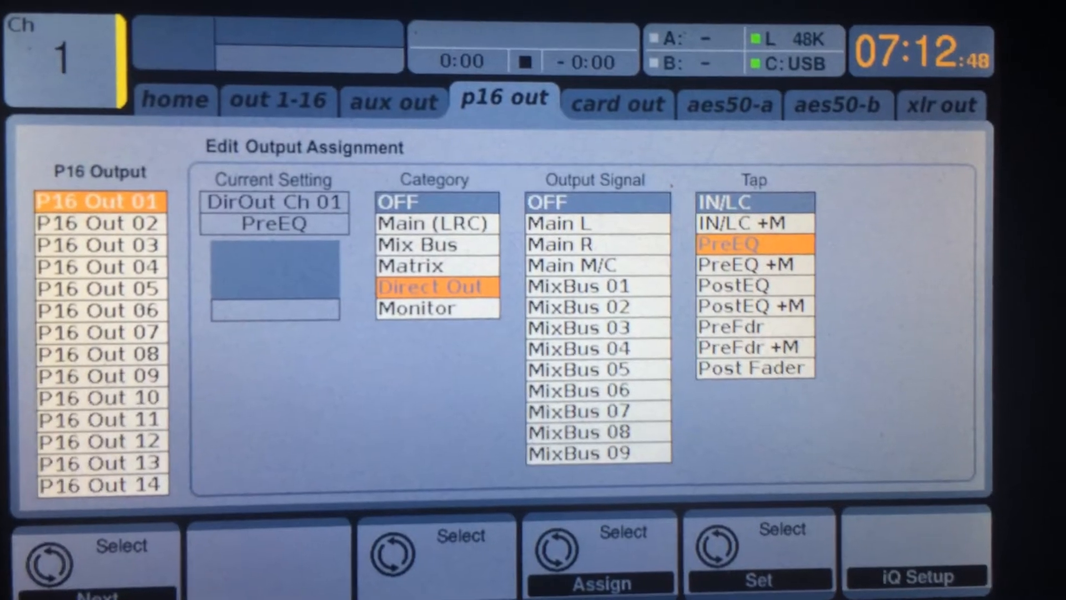
click(609, 106)
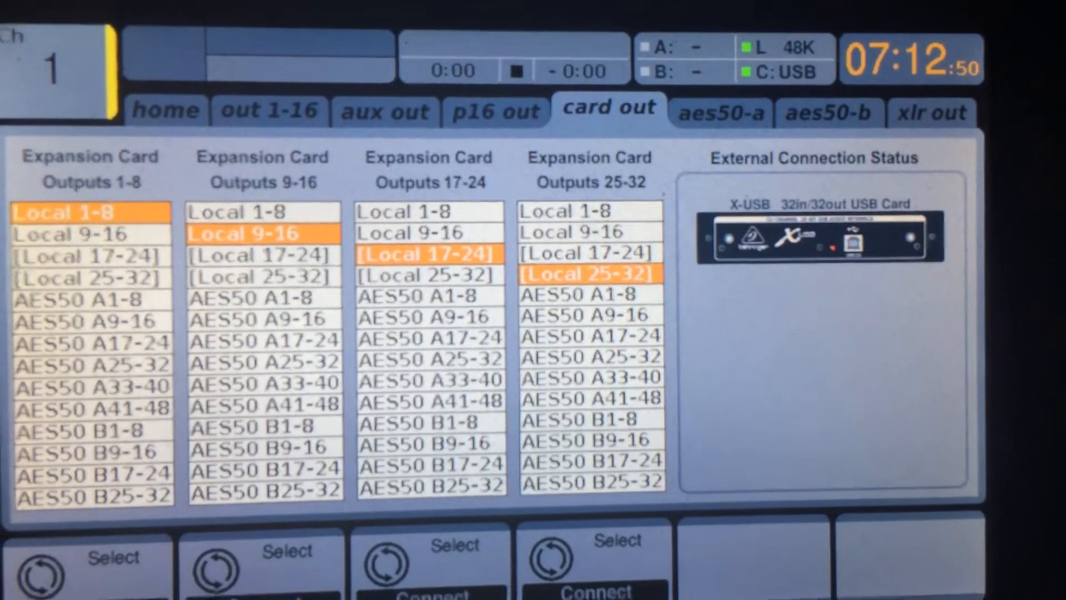
Review the AES50-A, AES50-B and XLR out routing pages, ending on XLR outputs fed from card 1–8.
click(726, 111)
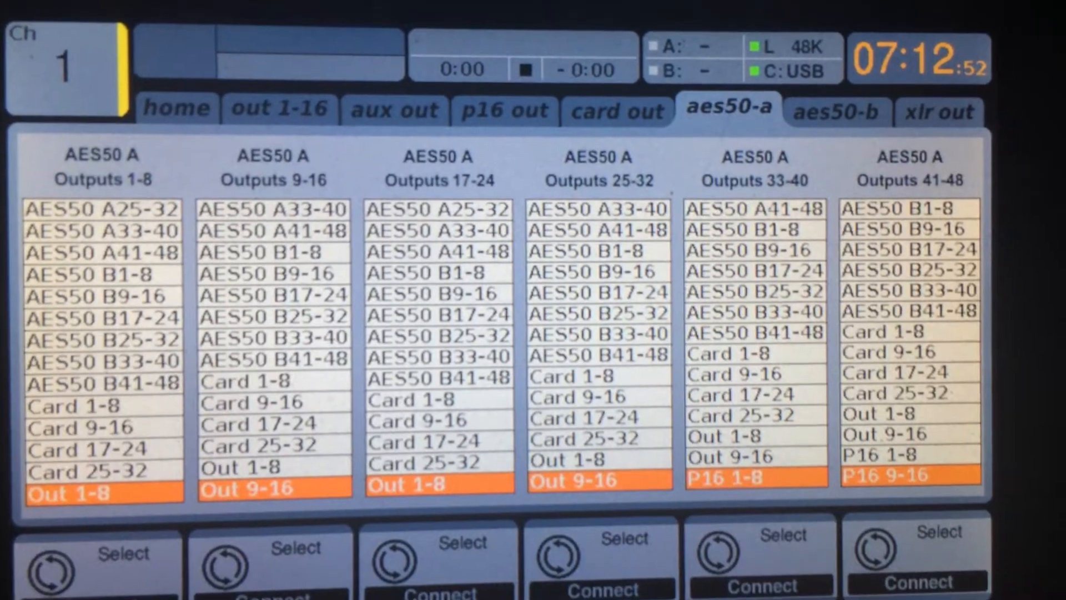
click(835, 109)
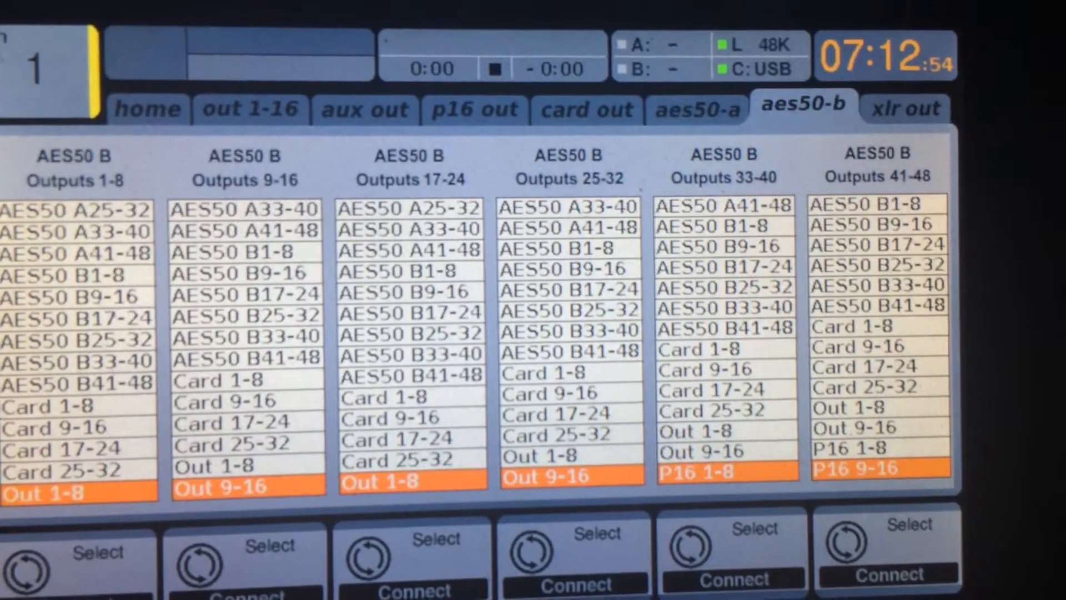
click(907, 109)
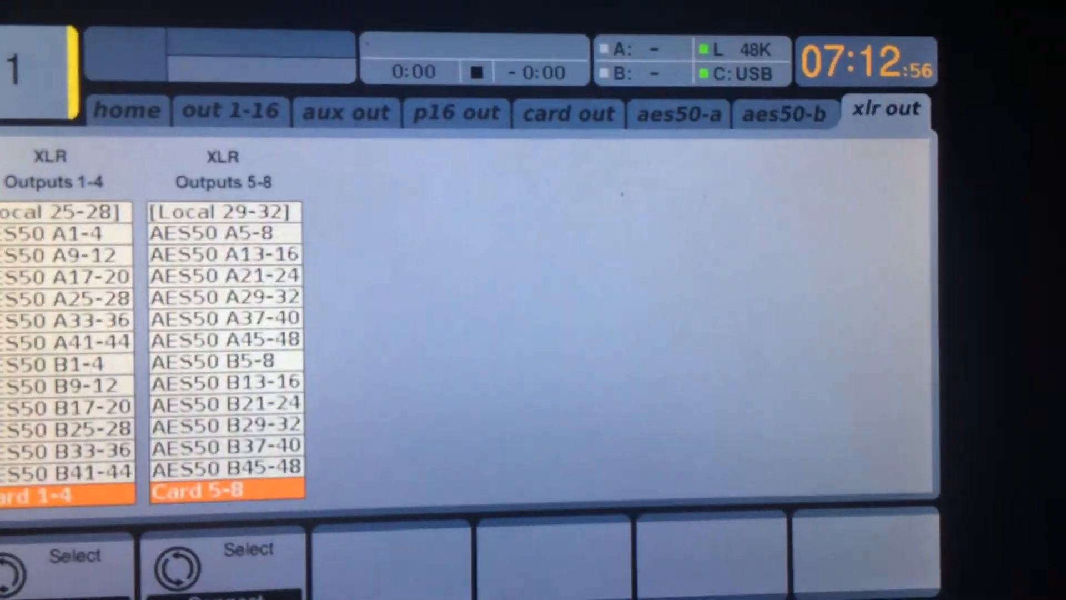